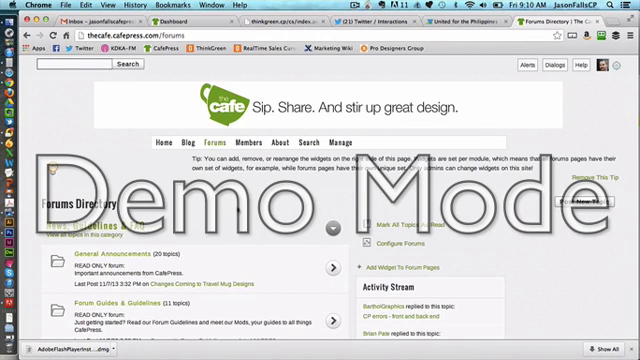
pyautogui.scroll(-3)
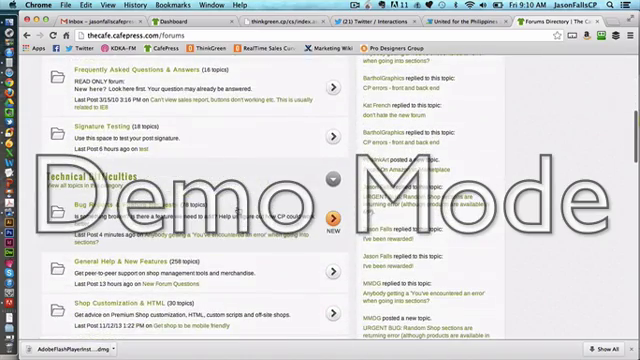
pyautogui.scroll(-3)
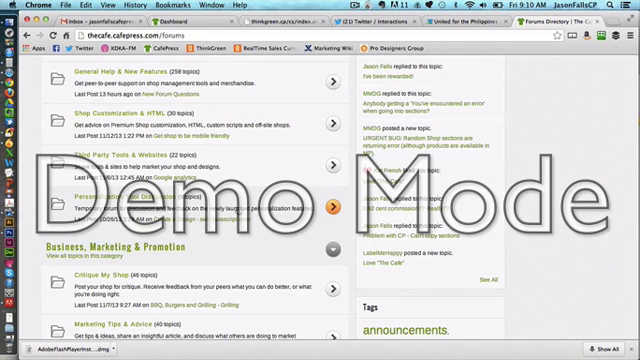
pyautogui.scroll(-3)
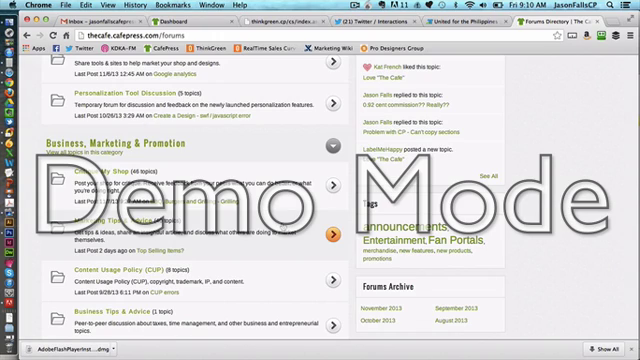
pyautogui.scroll(-3)
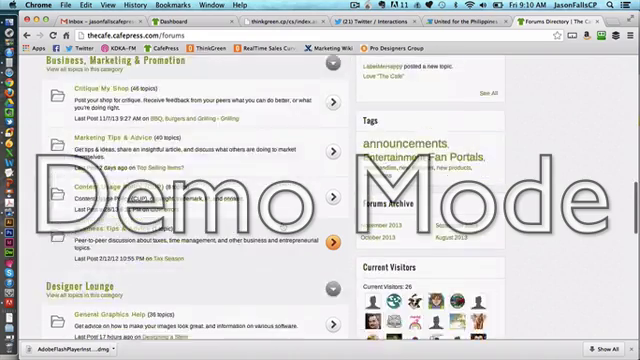
pyautogui.scroll(-3)
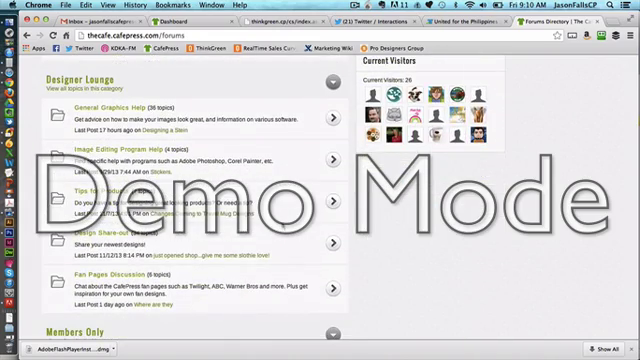
pyautogui.scroll(-3)
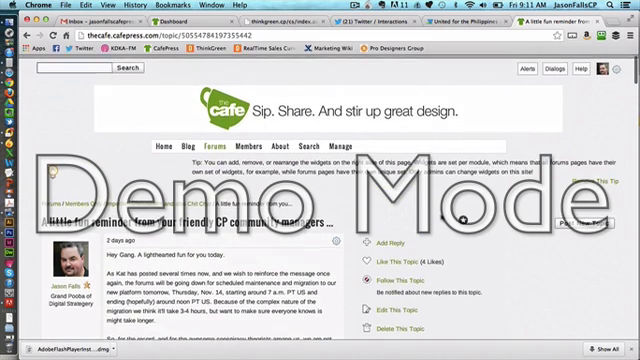
pyautogui.scroll(-3)
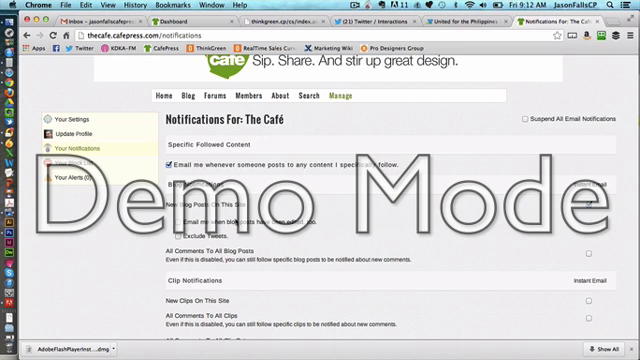
pyautogui.scroll(-3)
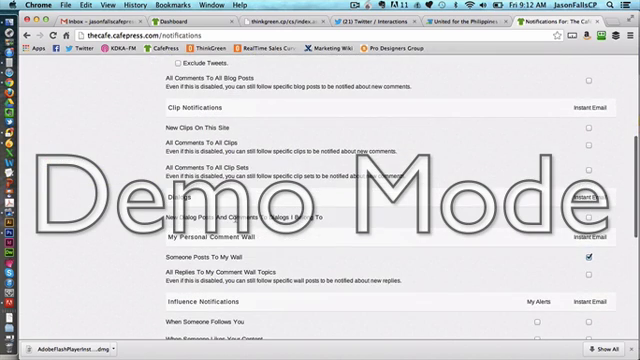
pyautogui.scroll(-3)
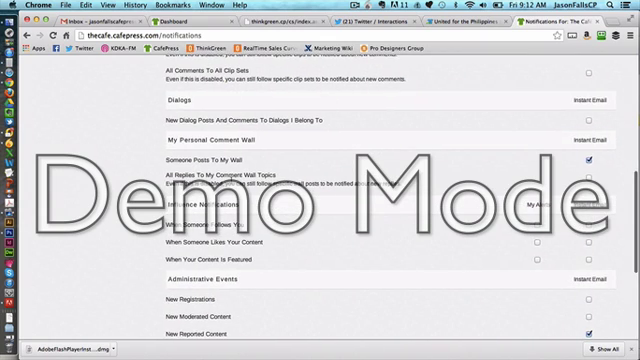
pyautogui.scroll(-3)
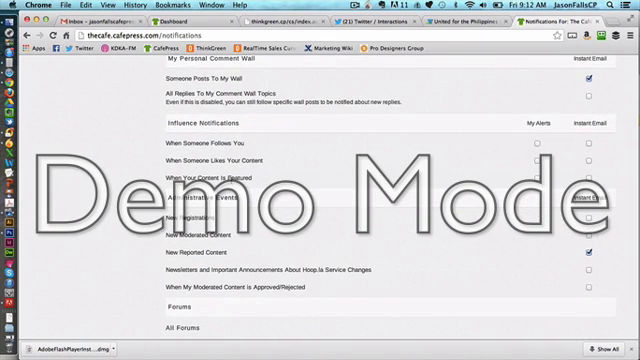
pyautogui.scroll(-3)
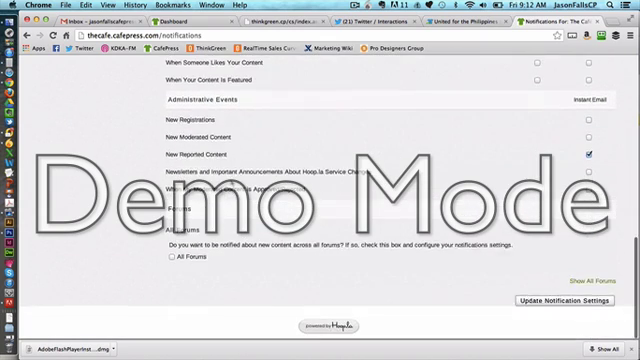